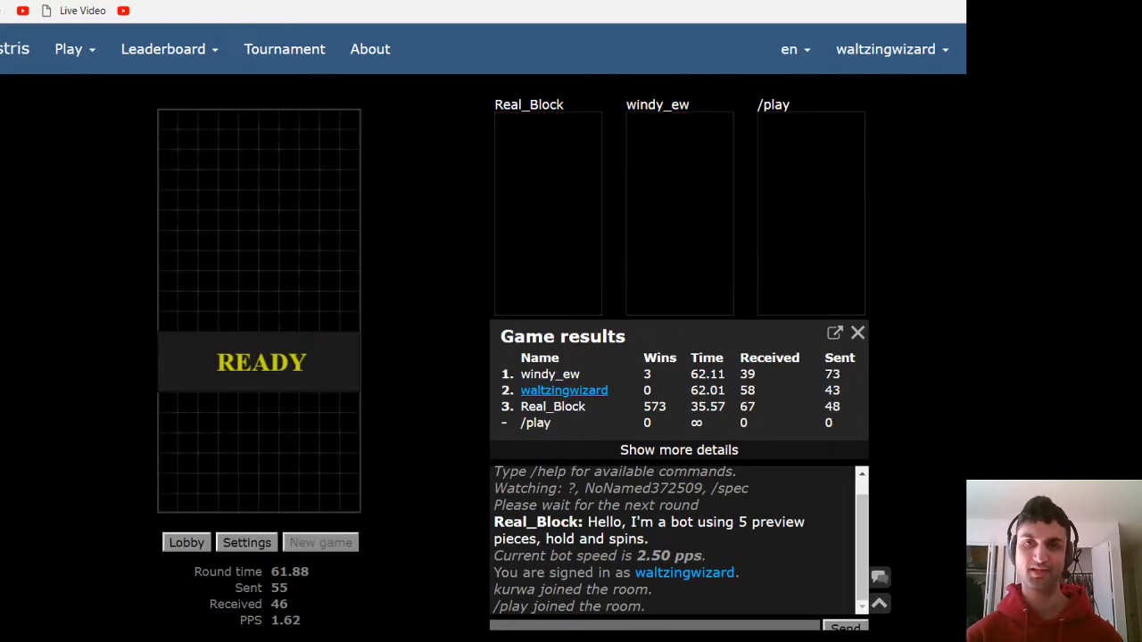
- Click the playfield during the READY countdown to join the next round
left_click(856, 333)
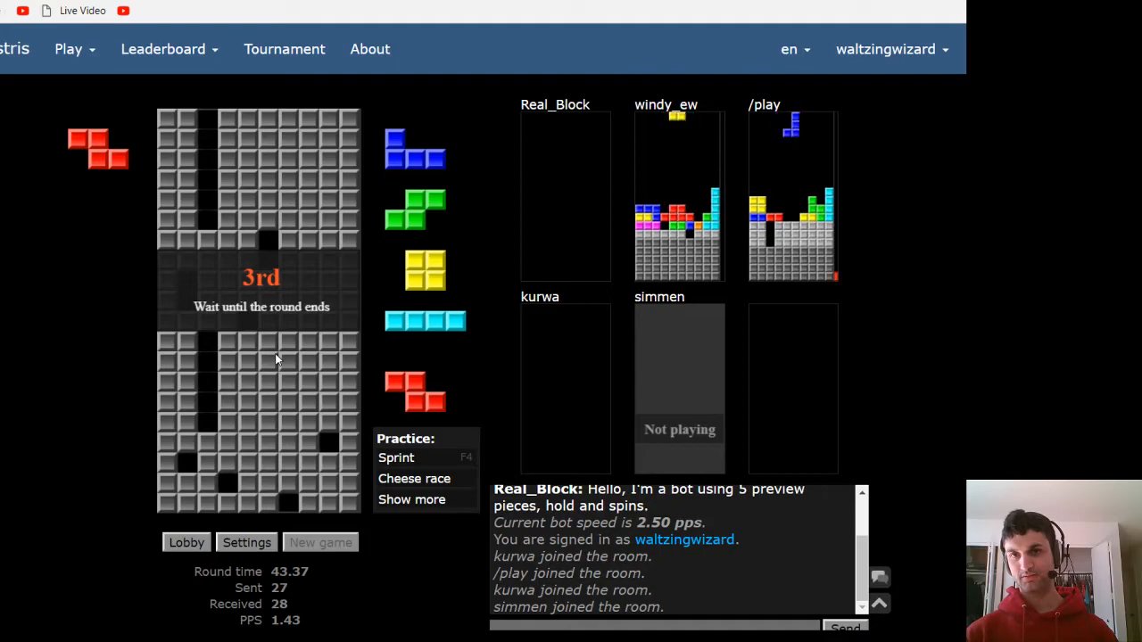
mouse_move(834, 114)
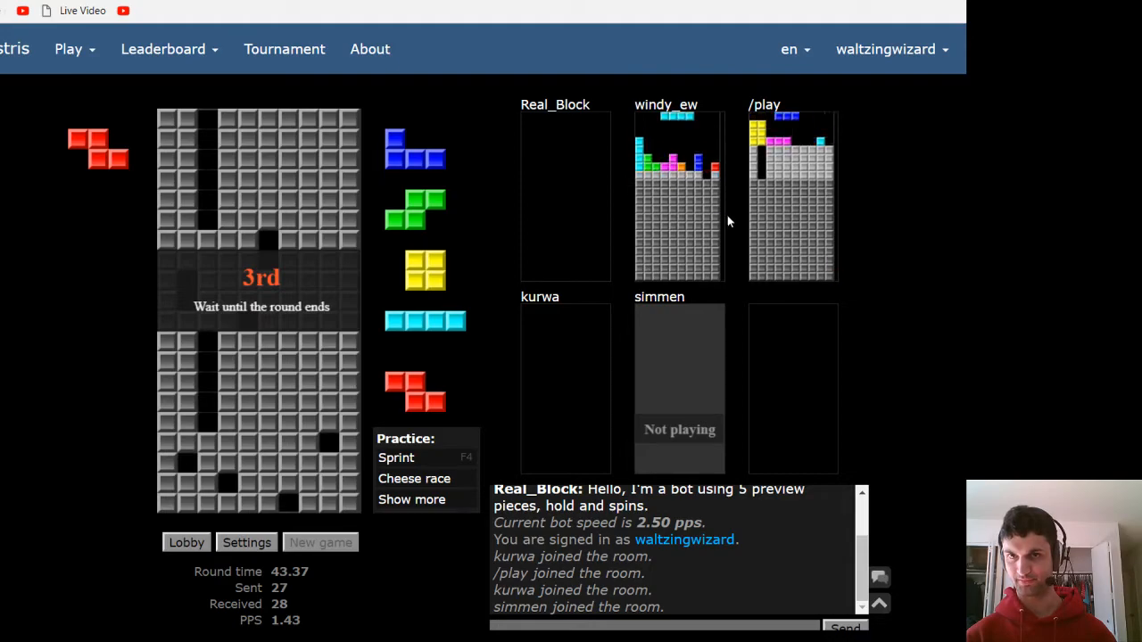
mouse_move(682, 210)
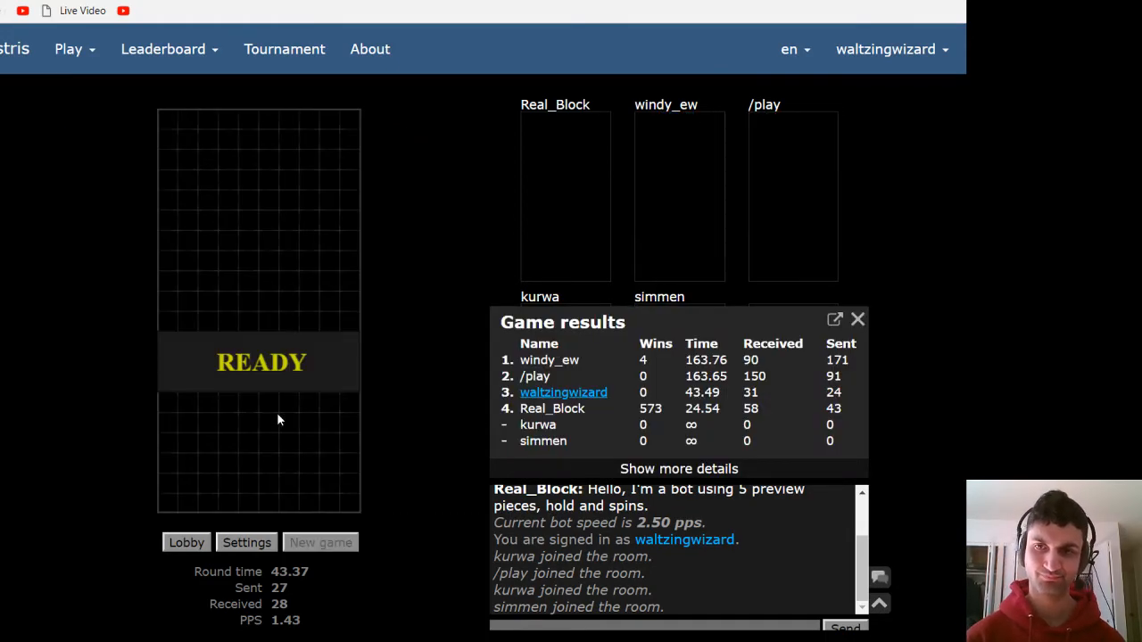
- After windy_ew wins and you place 3rd, click the board to start playing
left_click(858, 319)
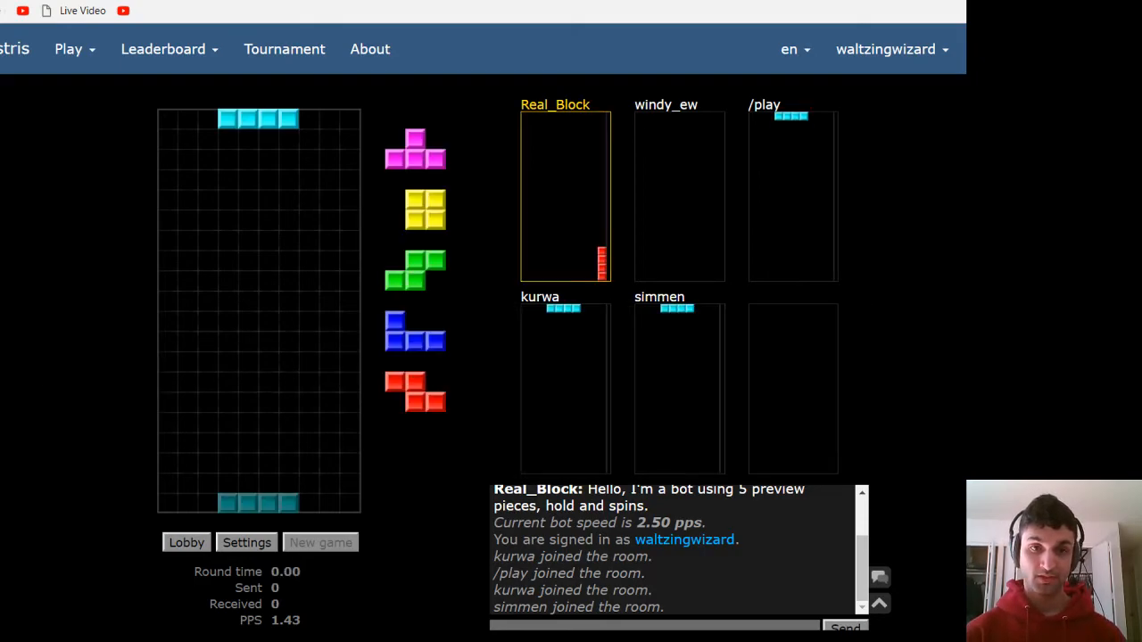